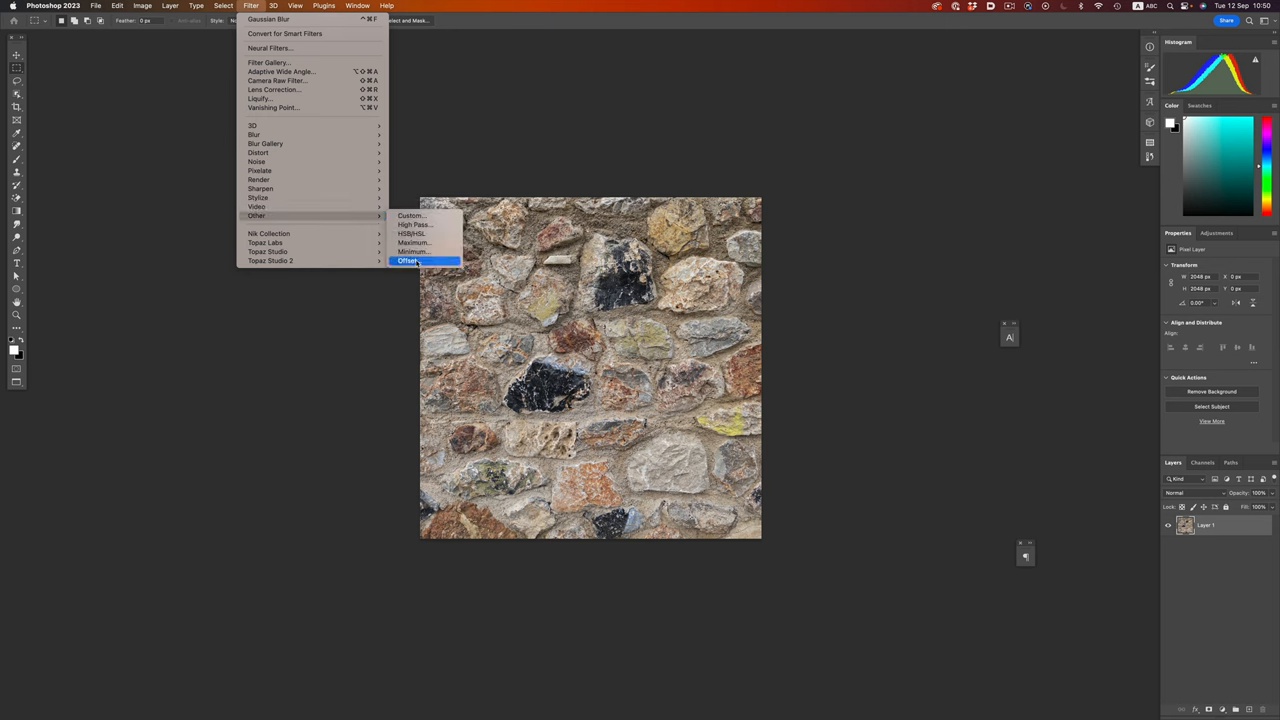
# Apply the Offset filter at half the image size with Wrap Around so seams cross the centre.
pyautogui.click(408, 260)
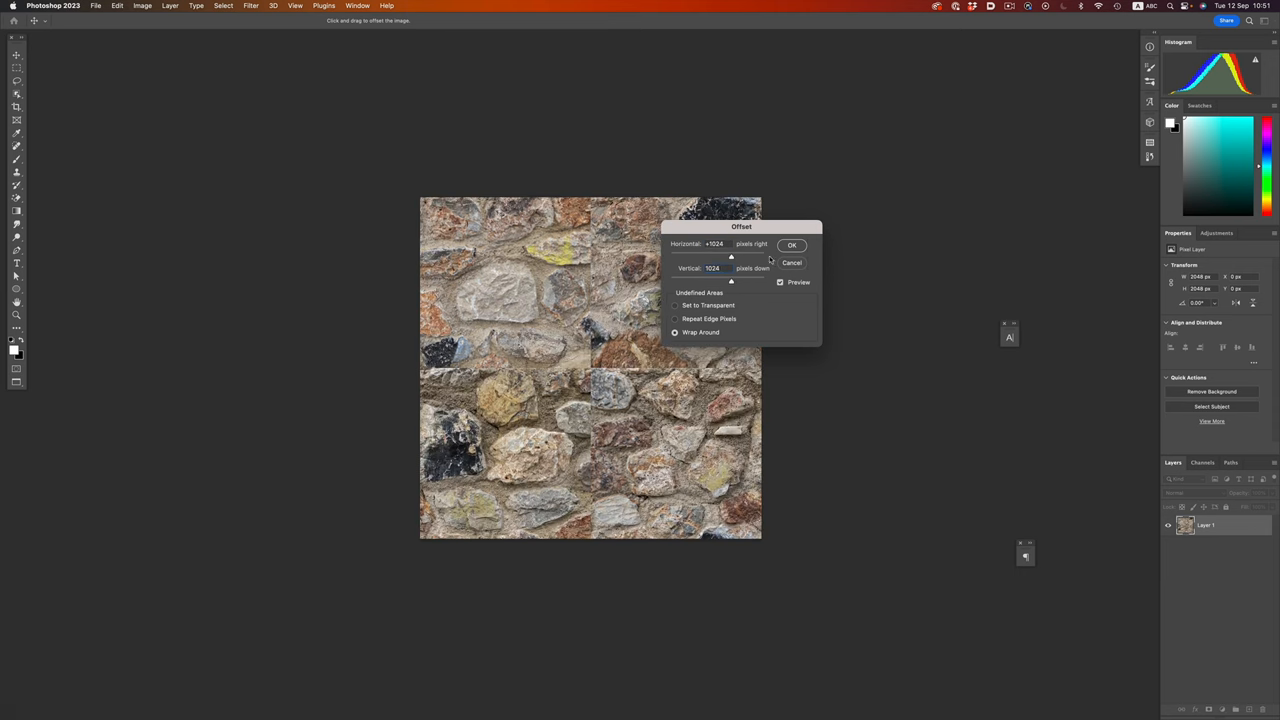
pyautogui.click(792, 244)
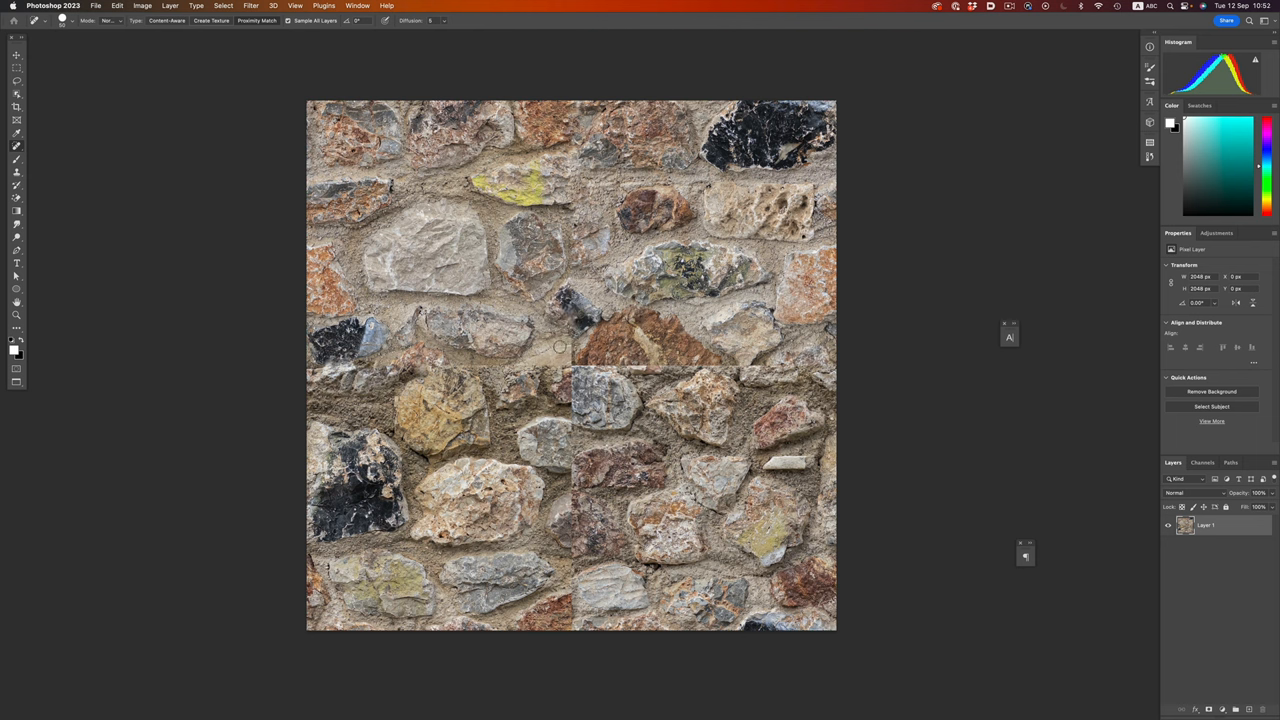
# Heal part of the central seam with the Content-Aware Spot Healing Brush.
pyautogui.click(564, 356)
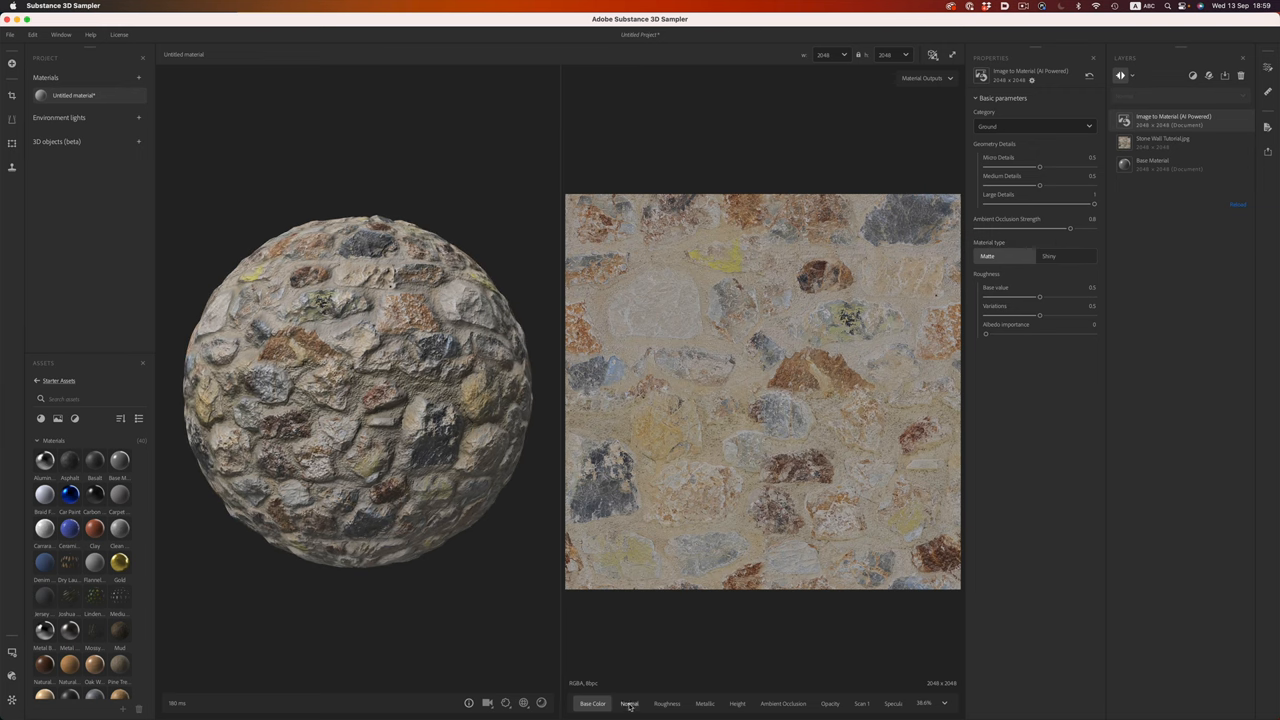
# Show the Normal channel of the stone wall material in the 2D view.
pyautogui.click(628, 704)
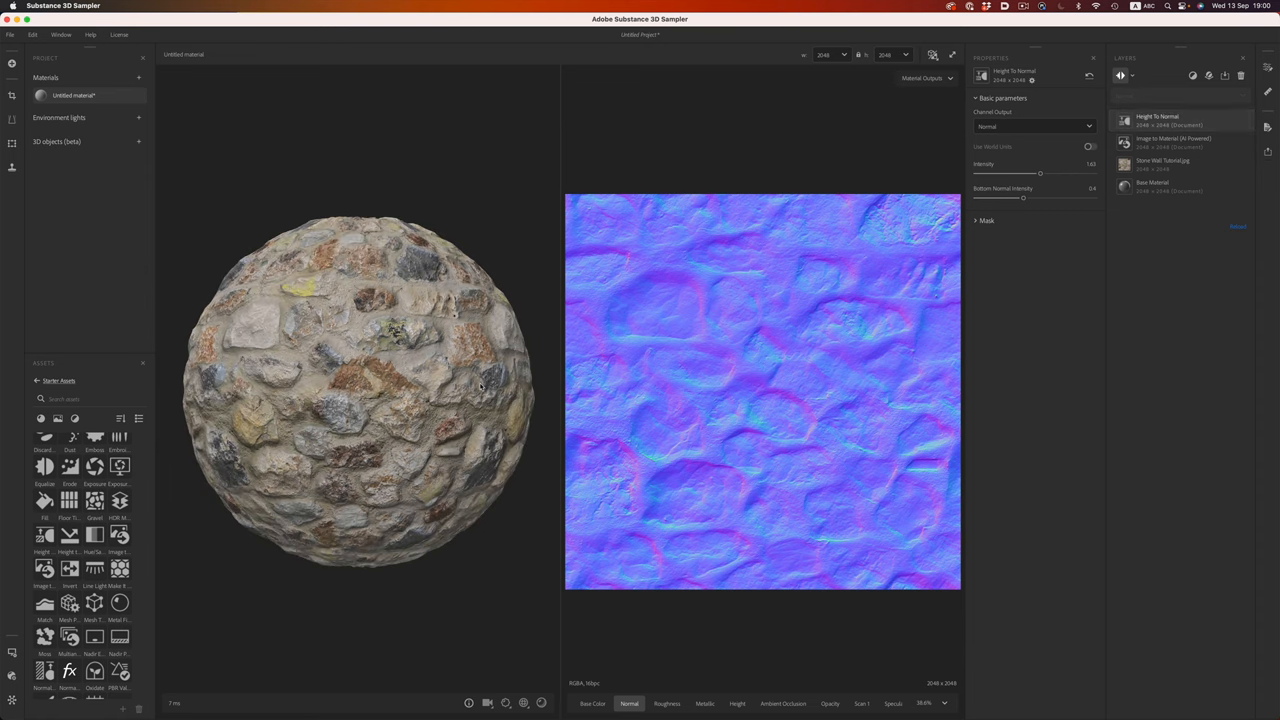